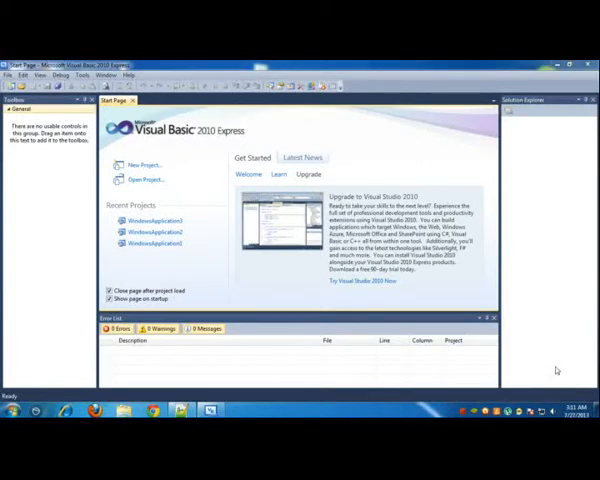
mouse_move(380, 328)
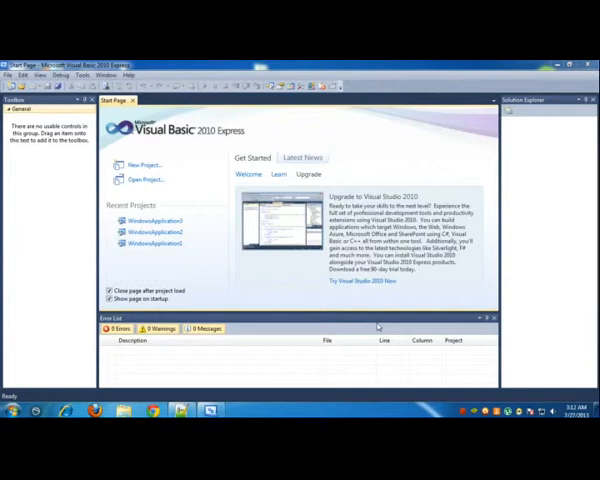
mouse_move(376, 324)
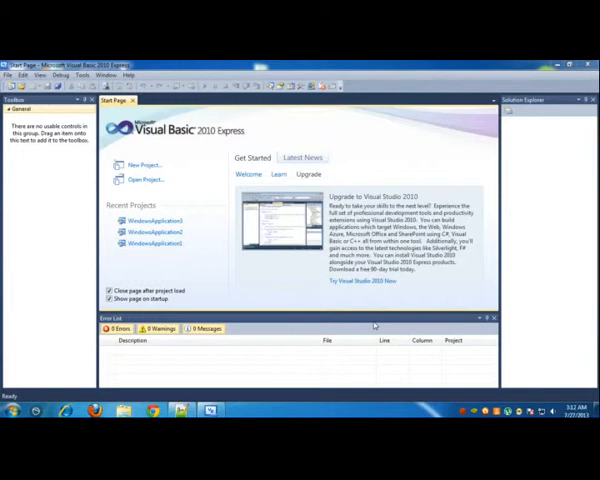
mouse_move(362, 320)
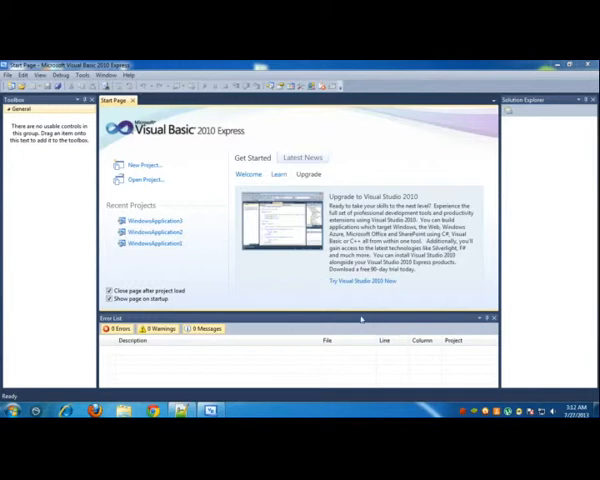
mouse_move(360, 316)
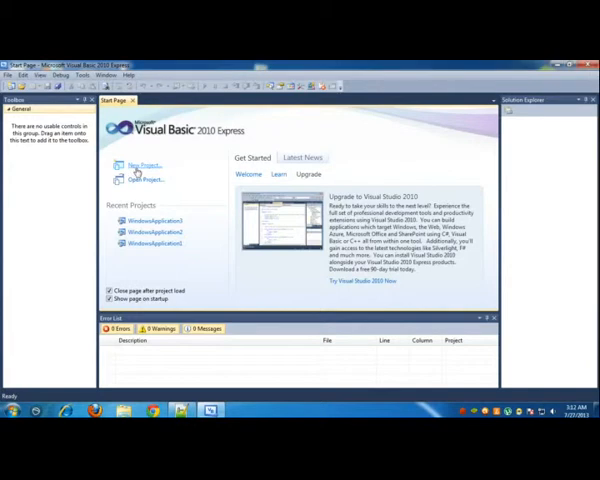
Create a new Windows Forms Application project with a blank Form1 in the designer.
left_click(144, 164)
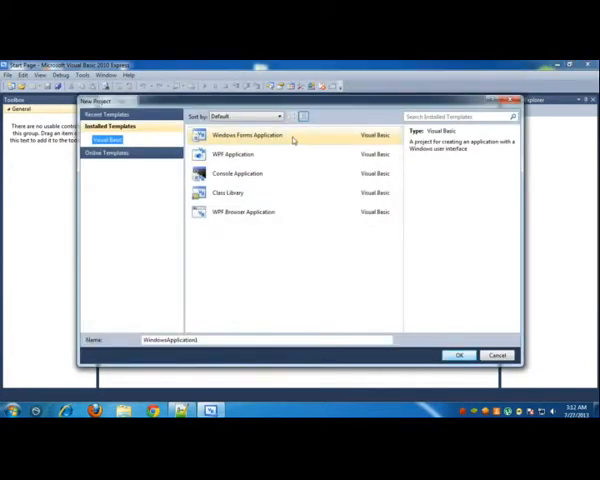
left_click(458, 356)
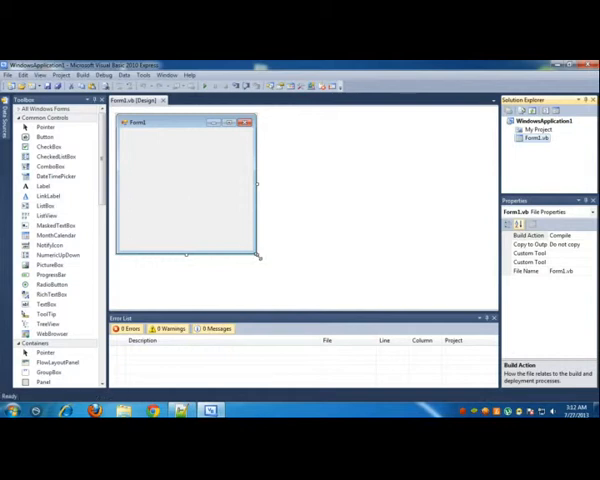
Drag Form1's bottom-right handle outward so the form fills most of the design area.
left_click_drag(258, 258, 488, 300)
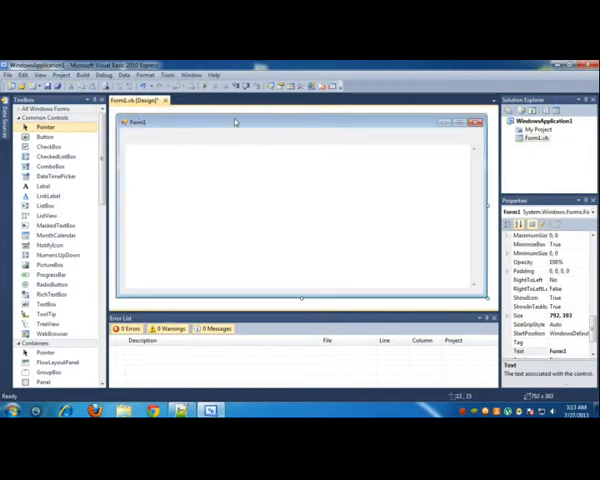
mouse_move(540, 298)
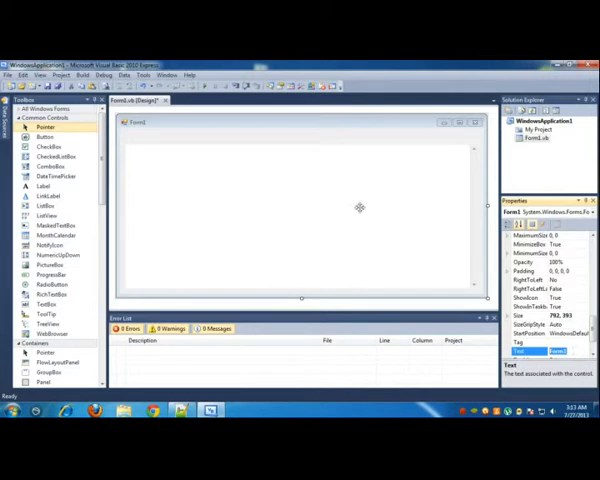
mouse_move(278, 178)
type("Web Browser")
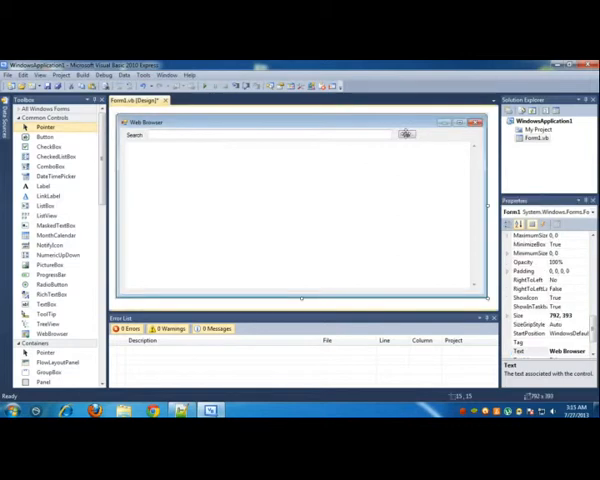
Caption the first button Go and place a second button beside it on the form.
left_click(404, 136)
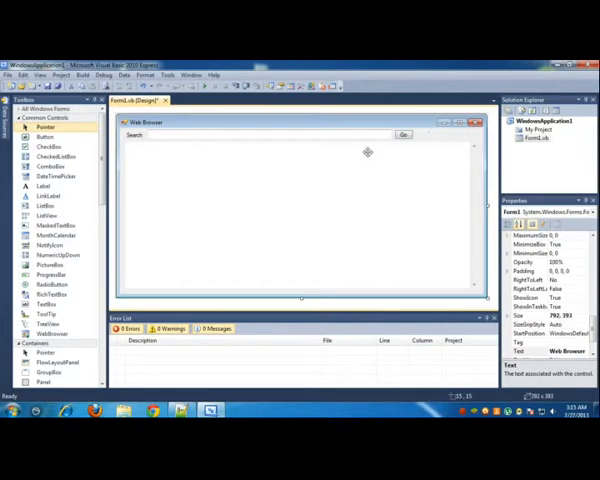
left_click(404, 134)
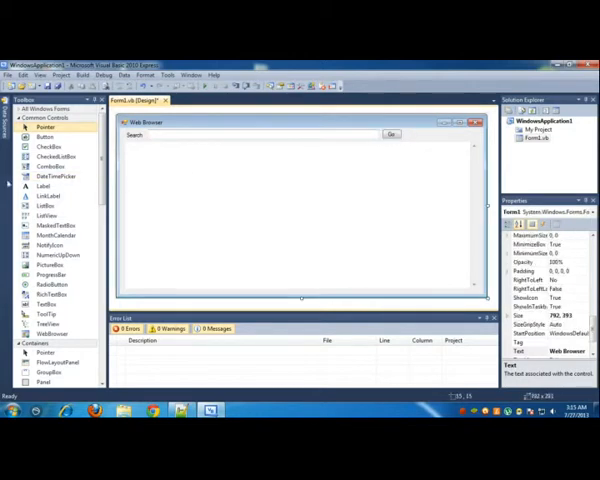
left_click(44, 136)
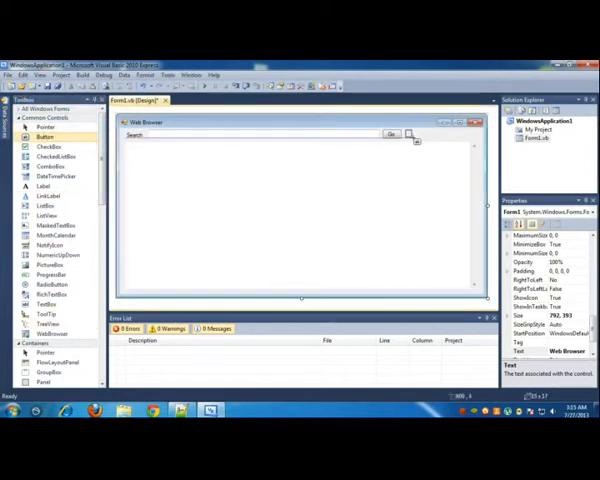
left_click(412, 132)
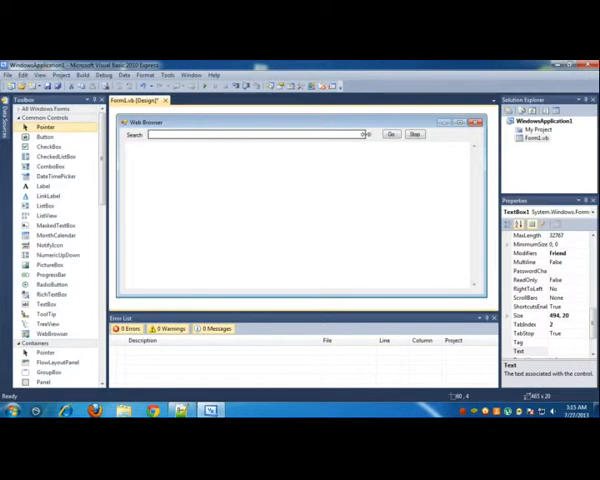
Place another button in the top row and set its caption.
left_click(390, 134)
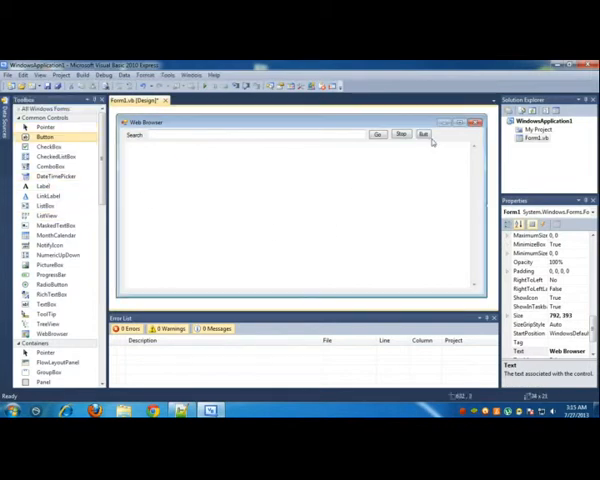
left_click(422, 134)
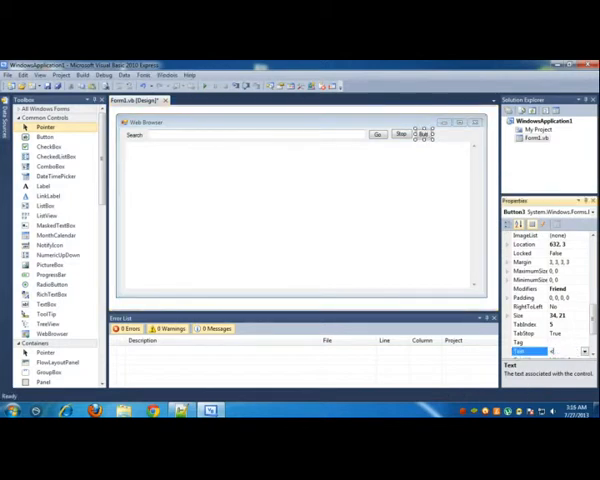
mouse_move(444, 138)
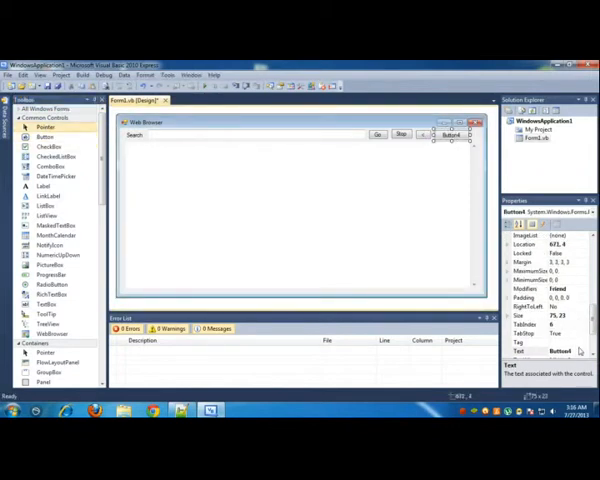
left_click(564, 350)
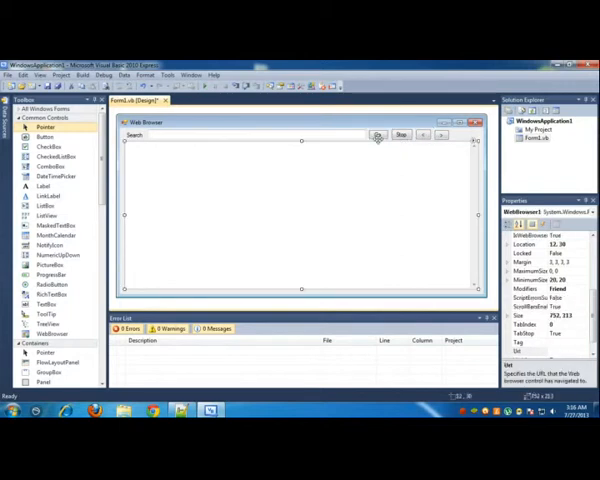
Add a further button to the top row and select it to edit its properties.
left_click(378, 134)
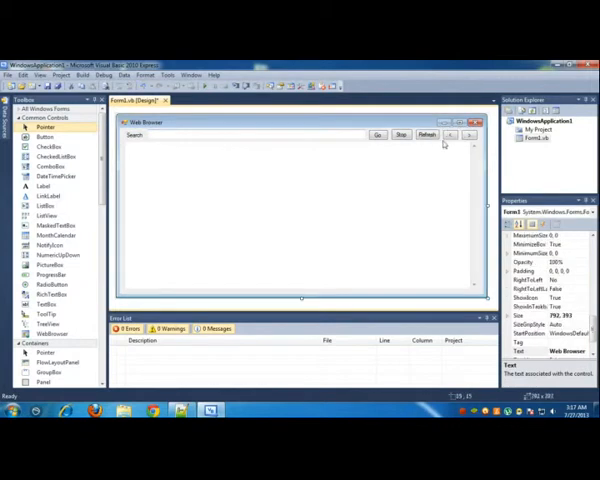
left_click(466, 136)
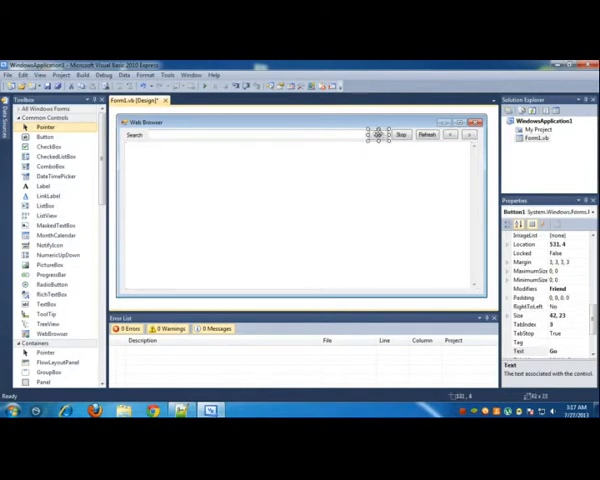
Code Button1_Click as WebBrowser1.Navigate(TextBox1.Text) using IntelliSense.
double_click(376, 132)
type("webbrowser1")
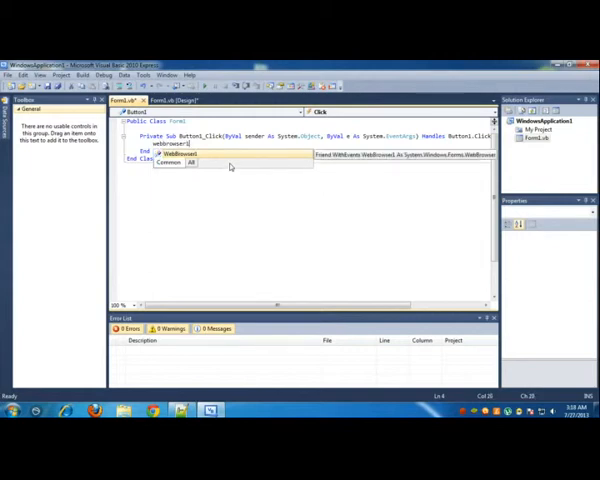
type(".navigate")
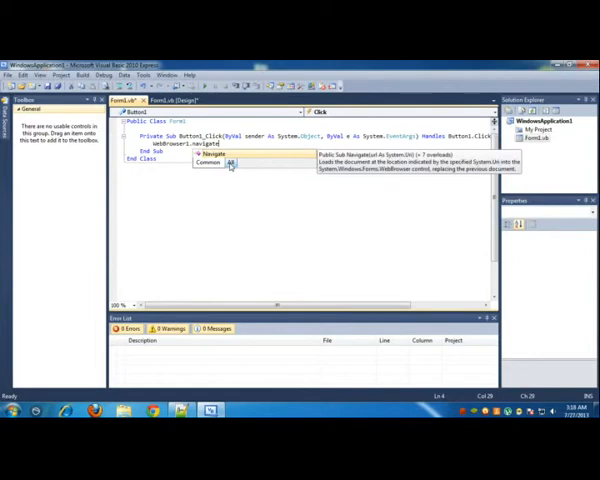
type("(")
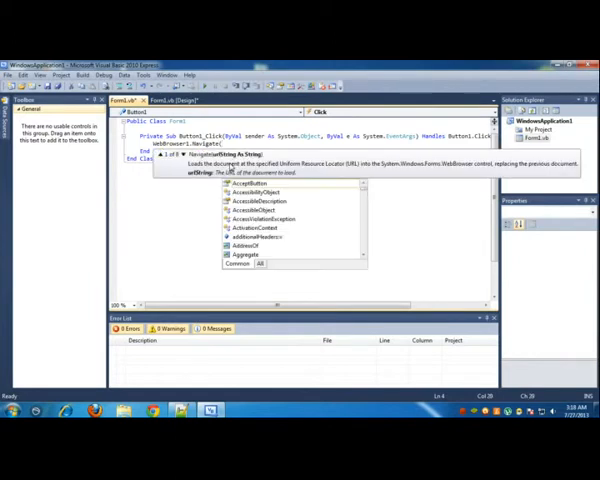
mouse_move(250, 184)
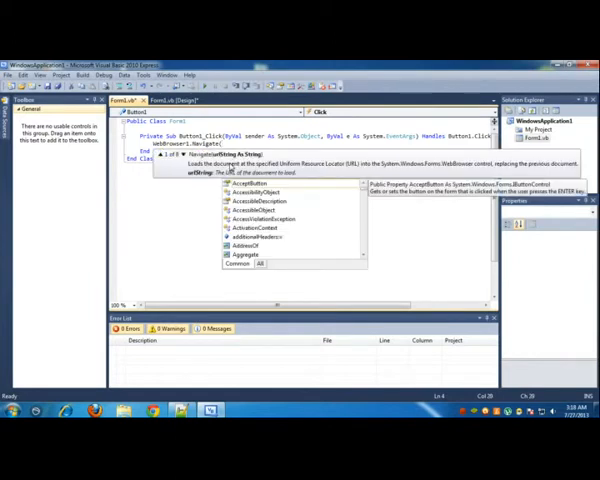
type("tex")
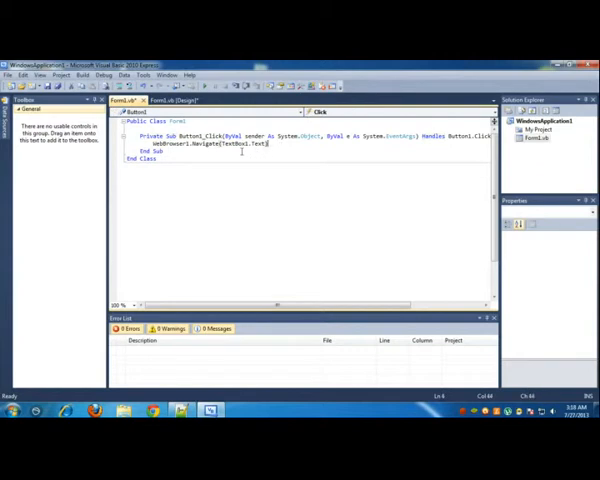
mouse_move(250, 144)
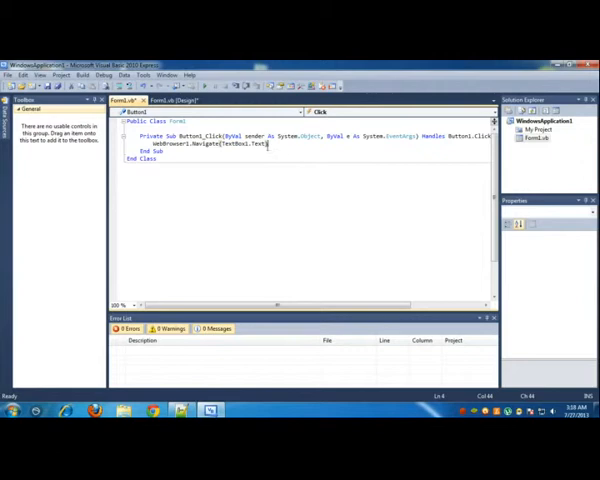
Code Button2_Click as WebBrowser1.Stop() from IntelliSense.
left_click(180, 100)
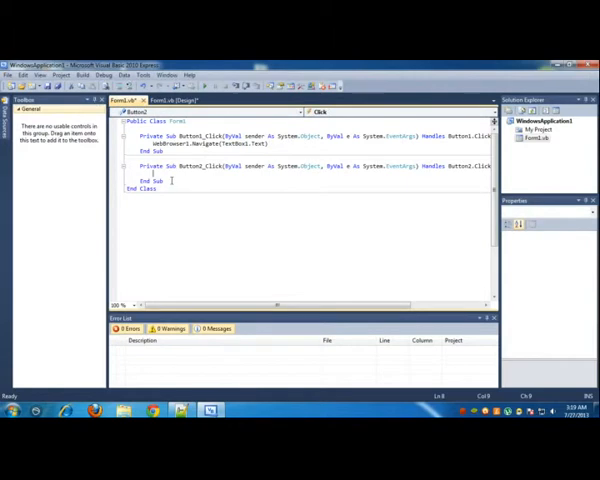
type("webbrowser1")
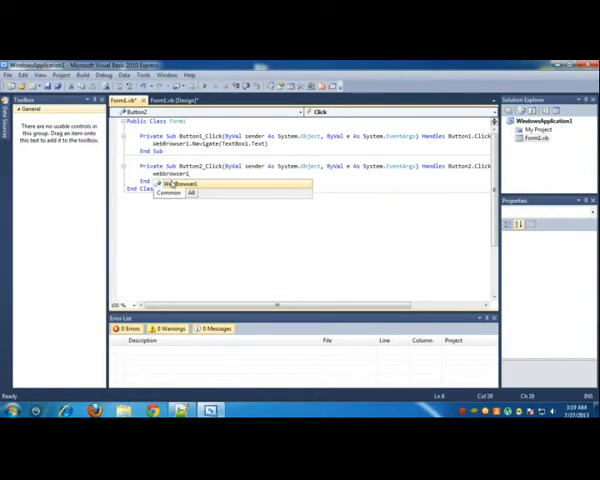
type(".")
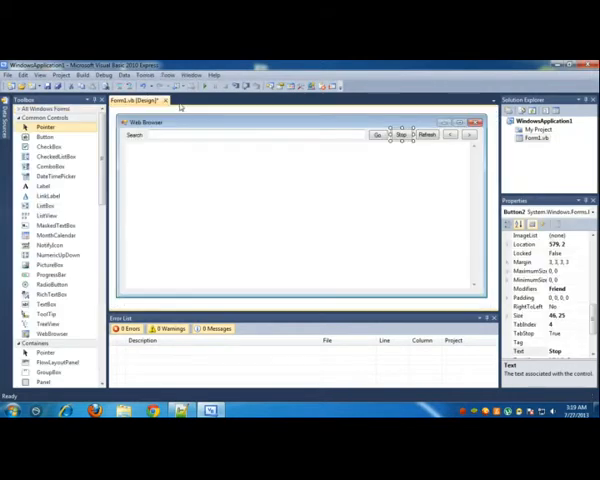
Code Button3's click handler as WebBrowser1.Refresh().
left_click(424, 136)
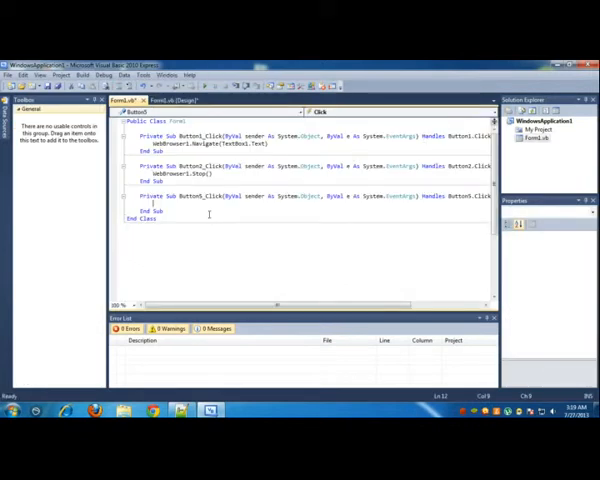
type("webbrowse")
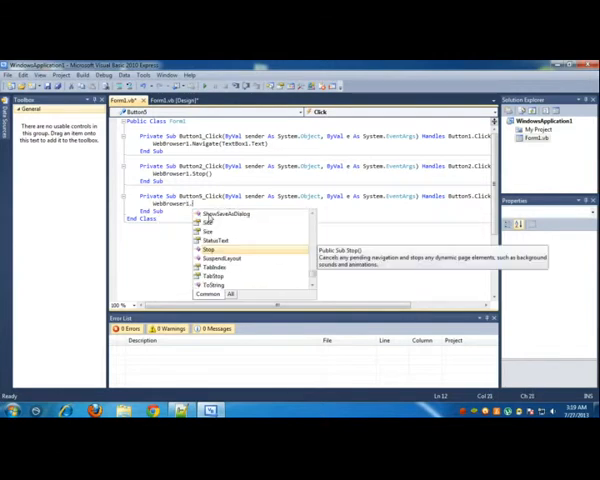
type("refres")
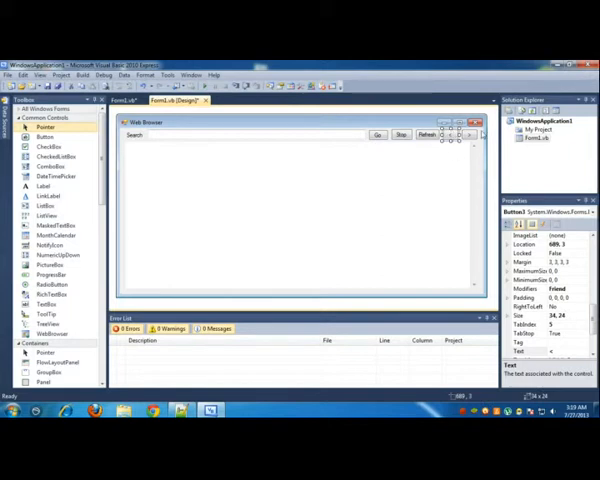
Start Button4's click handler with a WebBrowser1 history navigation method from IntelliSense.
left_click(124, 100)
type("webbrow")
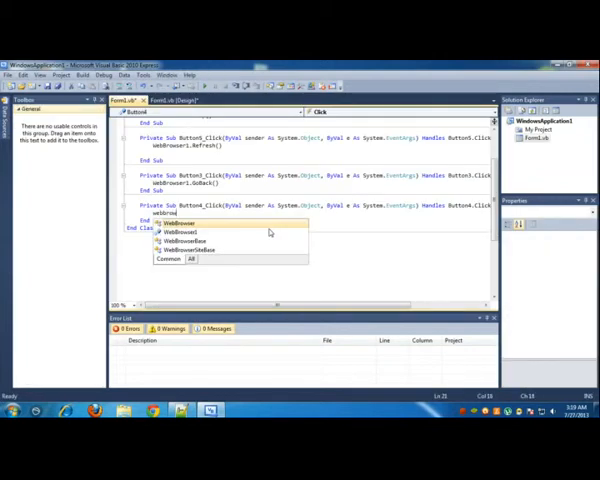
type(".")
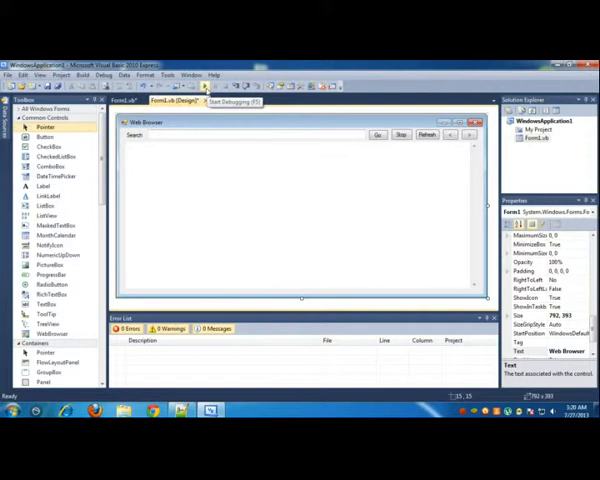
mouse_move(204, 90)
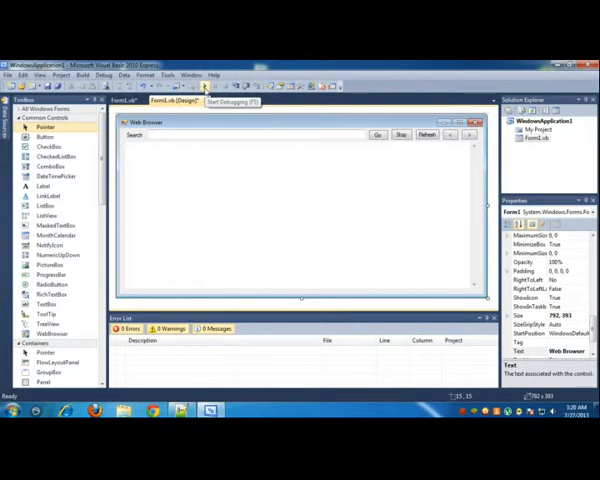
left_click(204, 88)
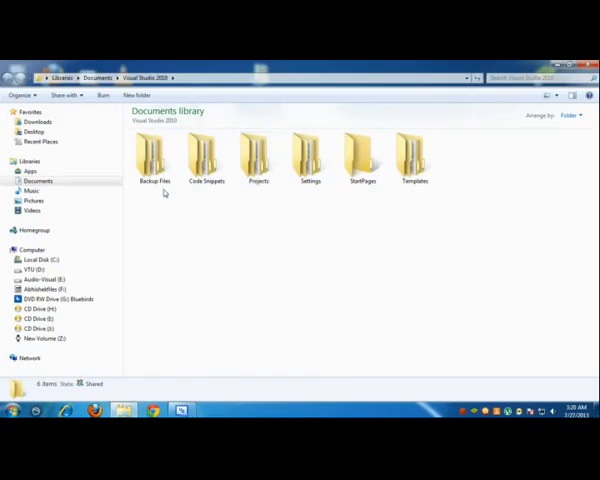
Browse Windows Explorer to the Visual Studio 2010 folder in the Documents library.
left_click(206, 156)
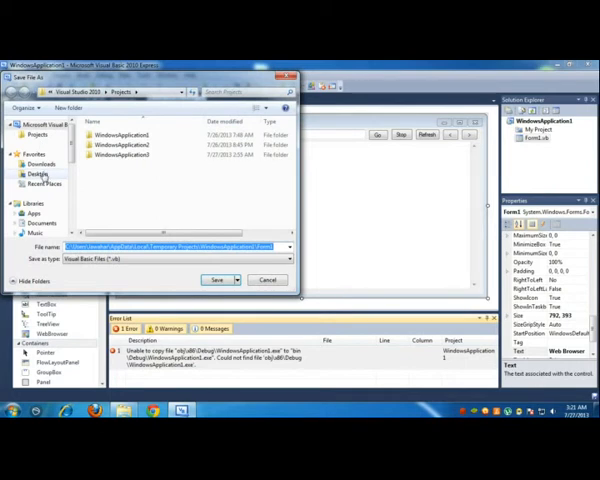
Save Form1.vb into Projects, agreeing to replace the existing file and answering the prompt.
left_click(216, 280)
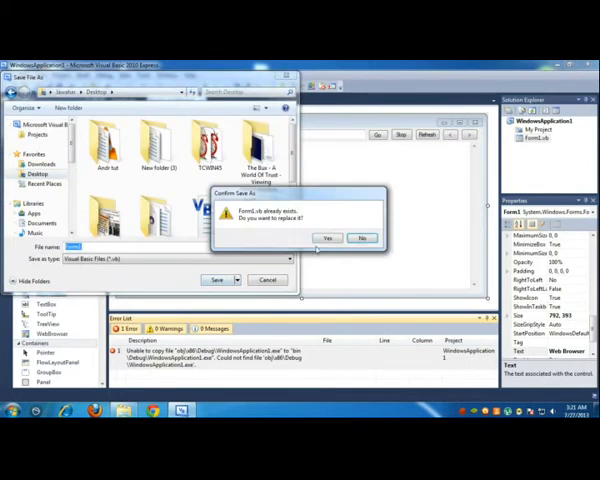
left_click(328, 238)
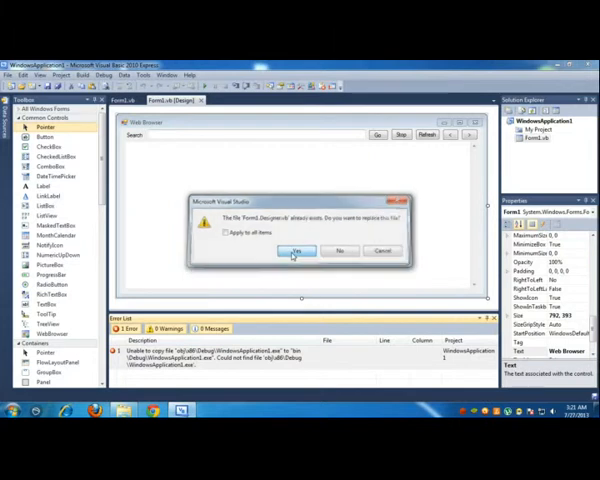
left_click(296, 250)
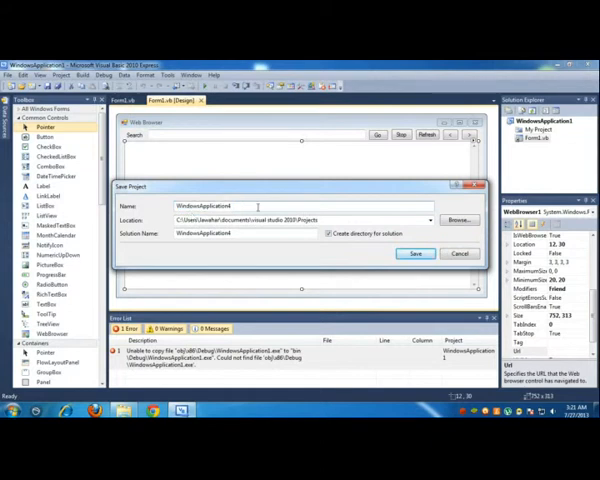
Rename the project to Web Browser in the Save Project dialog and save it.
triple_click(204, 208)
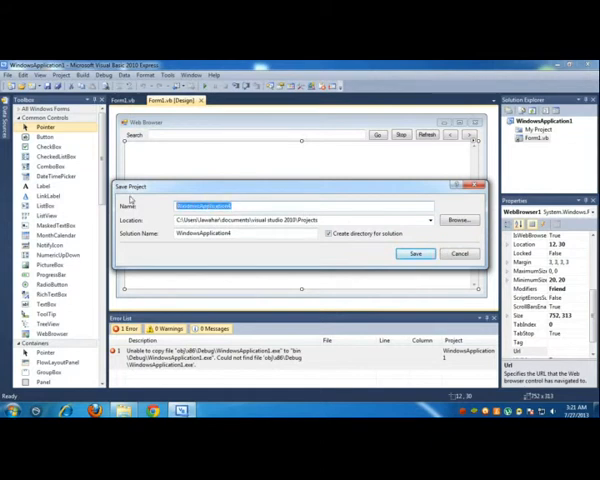
type("Web Browser")
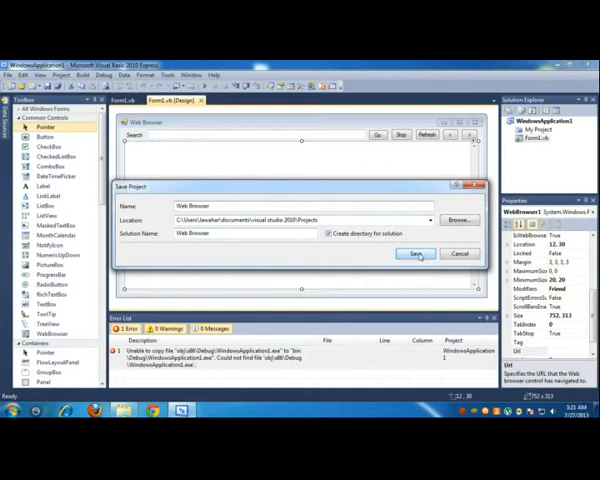
left_click(416, 252)
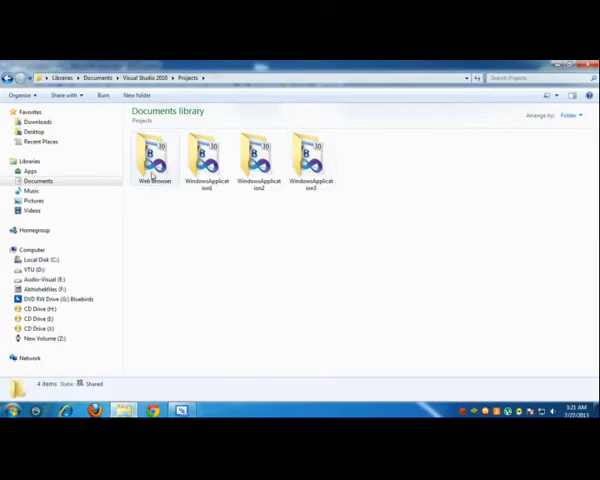
mouse_move(152, 160)
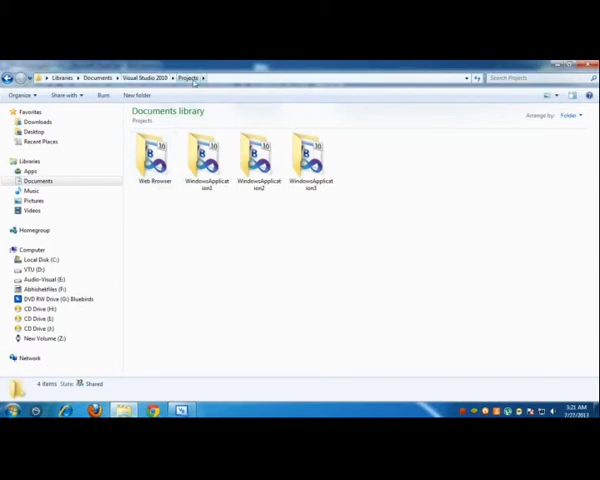
Browse into the Web Browser project folder, look inside the obj folder, then go back out.
double_click(156, 156)
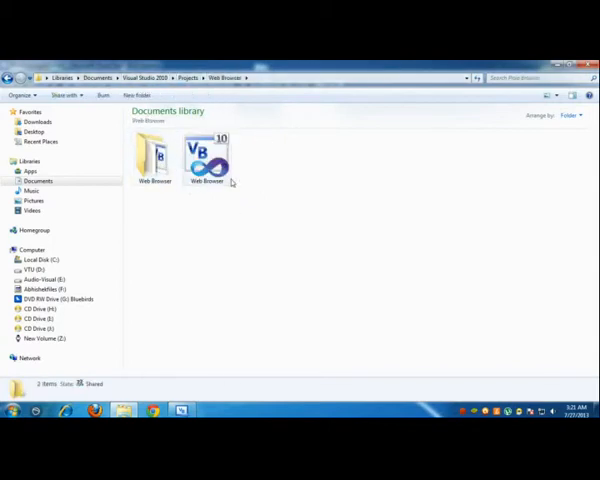
left_click(156, 160)
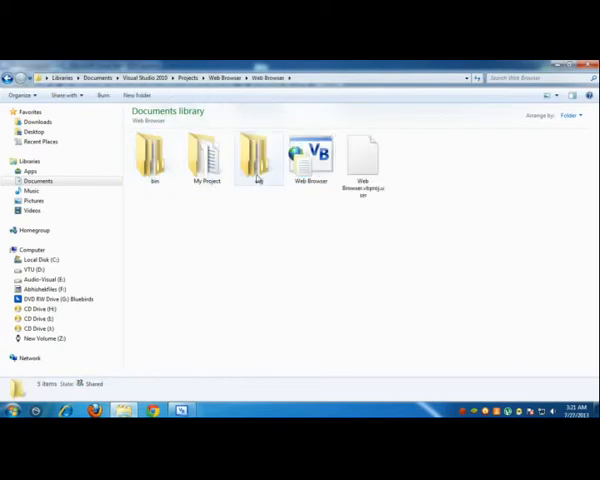
left_click(258, 158)
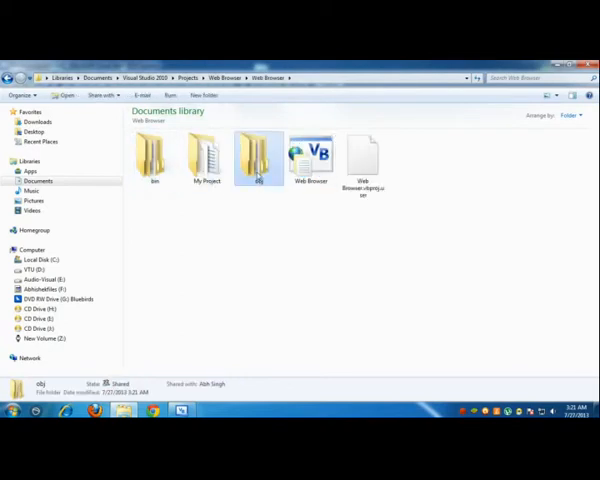
double_click(256, 156)
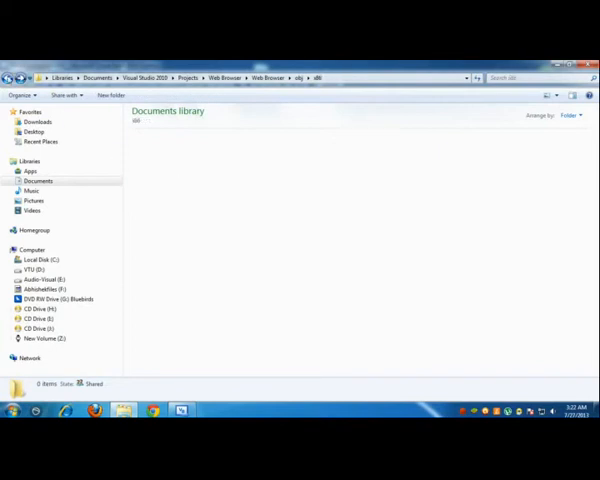
left_click(258, 156)
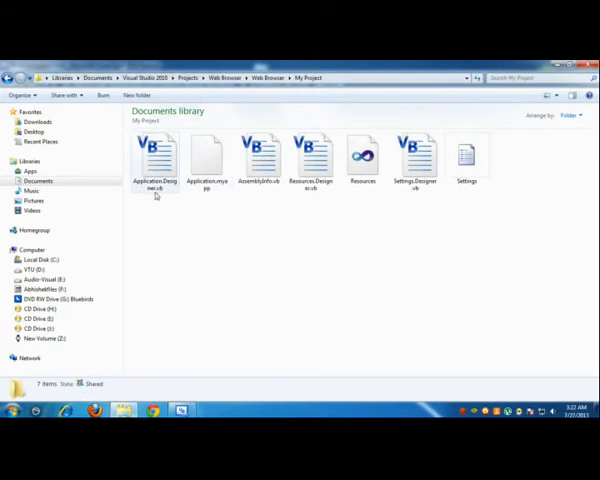
Select Application.Designer.vb in My Project and bring up its context menu.
left_click(156, 160)
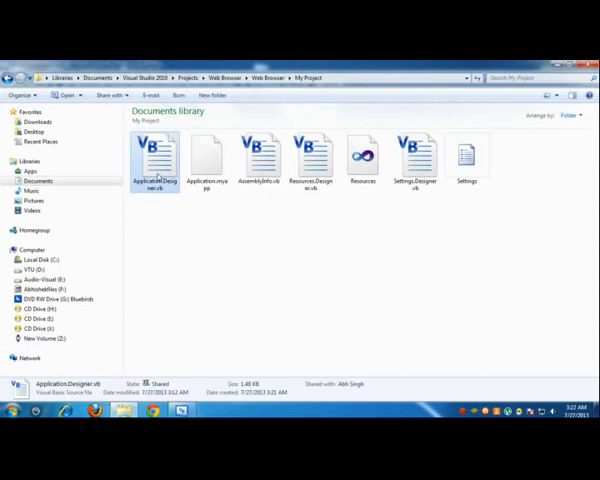
right_click(156, 160)
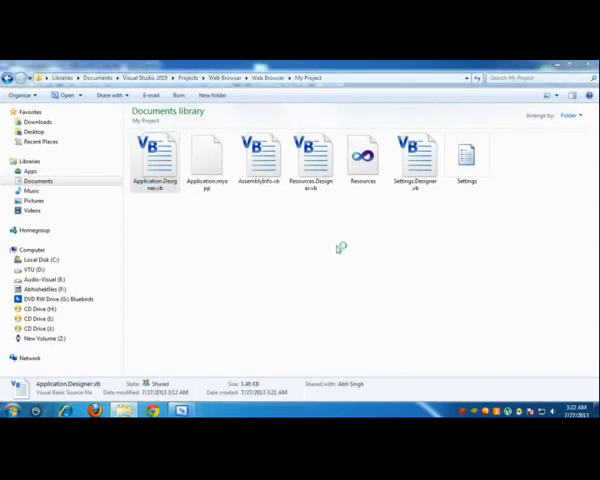
View the generated code of Application.Designer.vb in Notepad++.
double_click(154, 160)
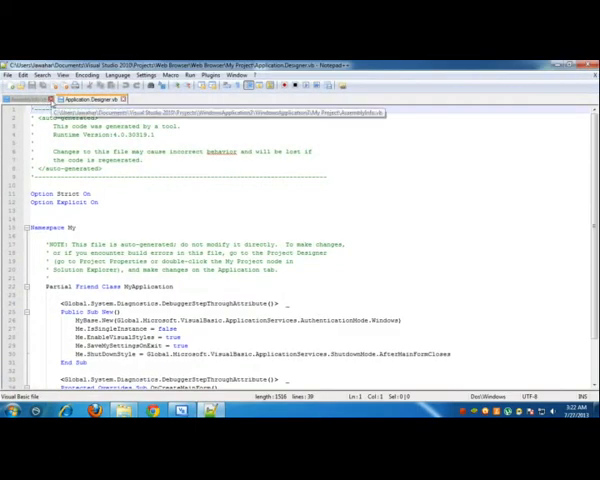
scroll("down", 3)
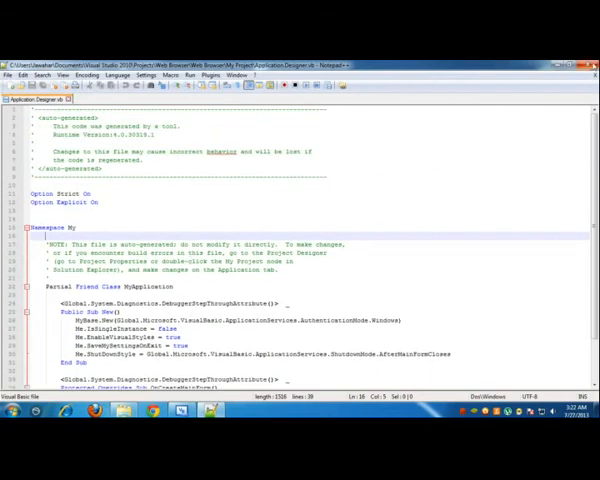
scroll("down", 3)
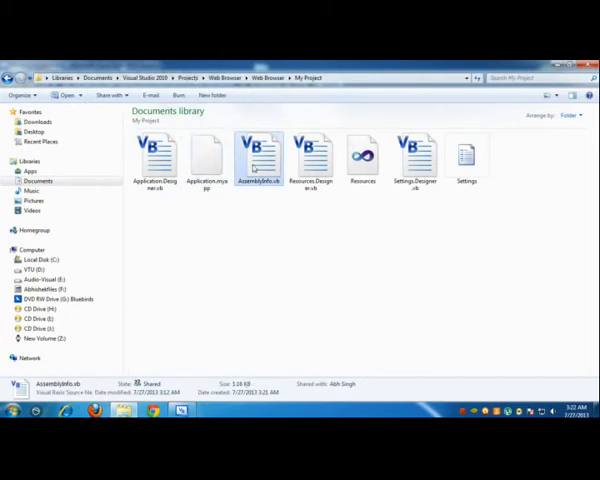
Open AssemblyInfo.vb with Edit with Notepad++, then return to the project files.
right_click(258, 156)
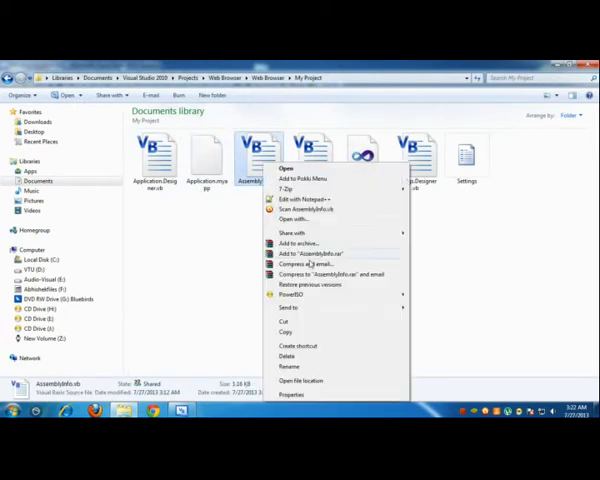
left_click(308, 200)
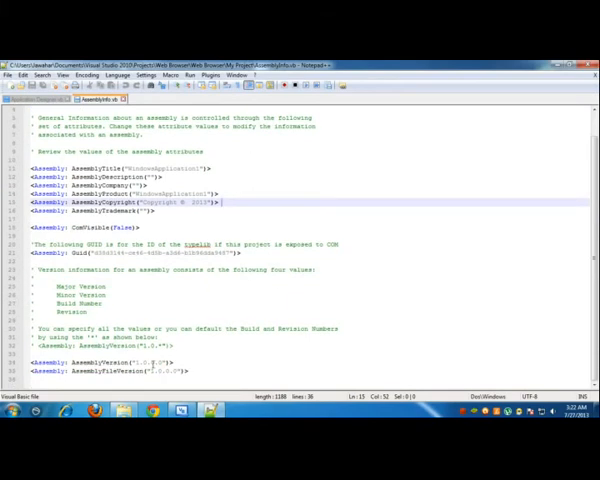
left_click(178, 344)
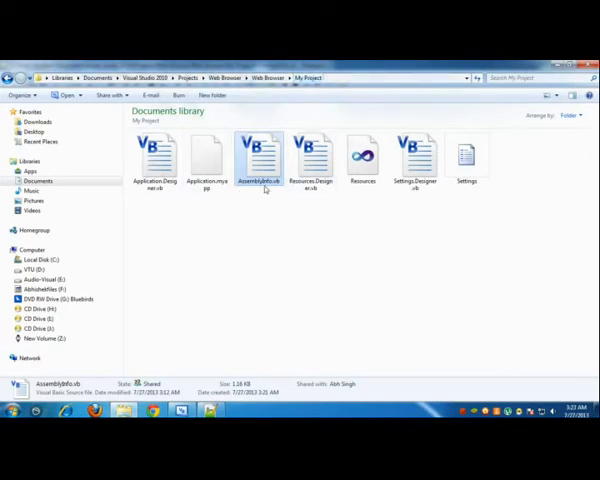
double_click(258, 156)
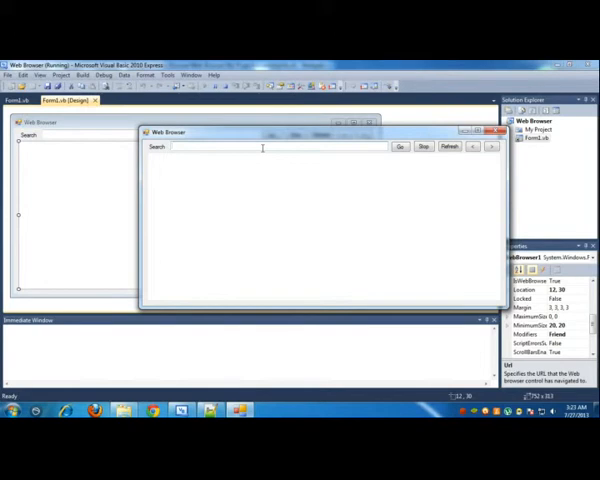
Load google.com in the running Web Browser app.
type("google.com")
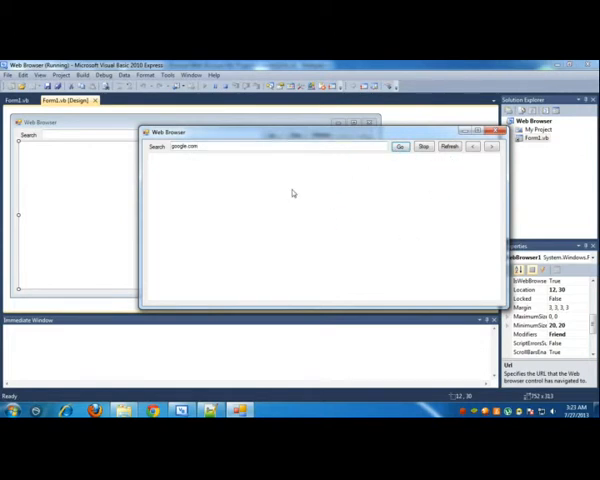
left_click(400, 148)
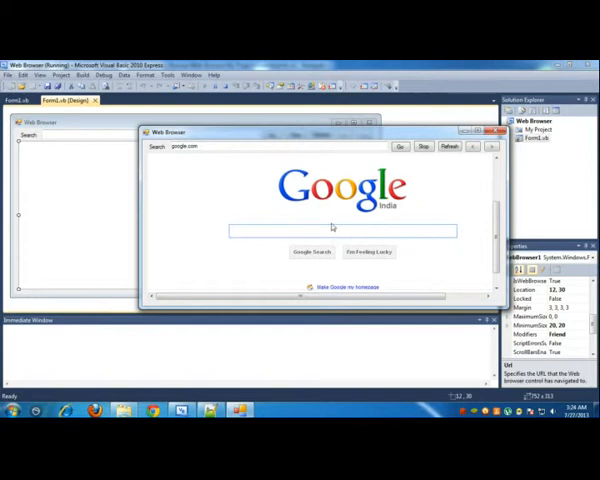
Search Google for 'animation', then use Refresh and Back to navigate between result pages.
type("animation")
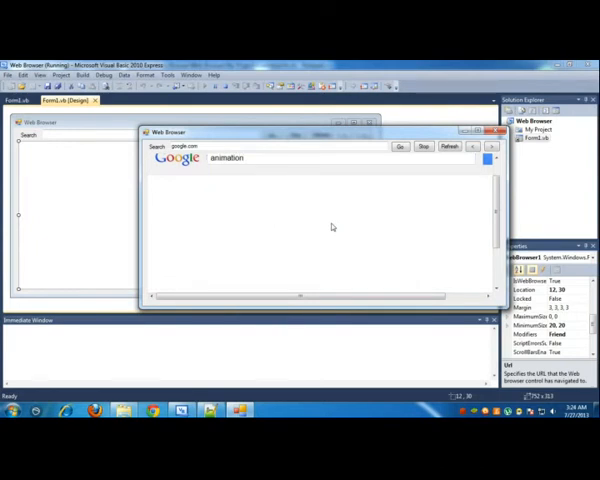
left_click(400, 146)
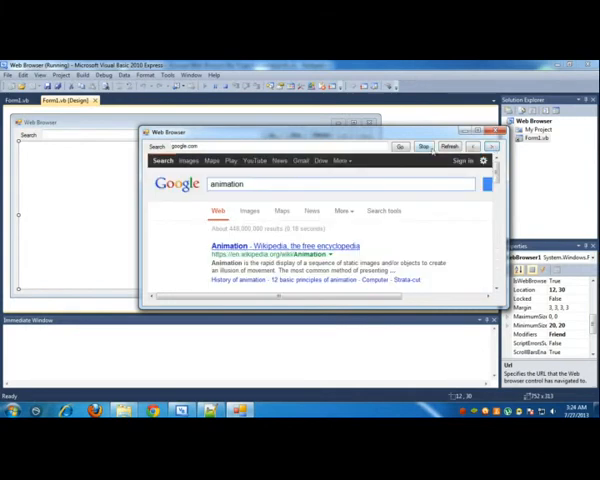
left_click(448, 148)
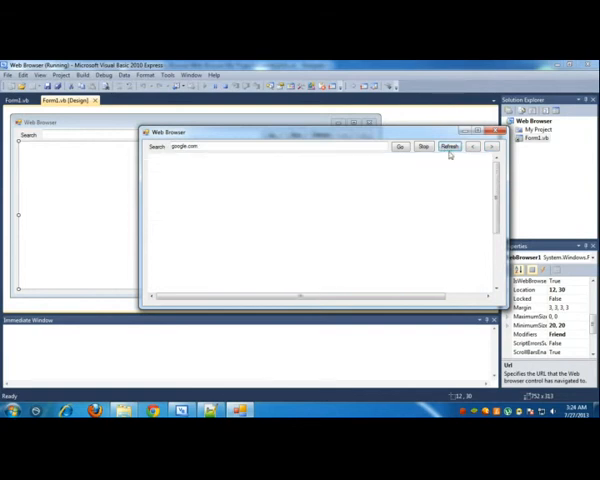
left_click(400, 148)
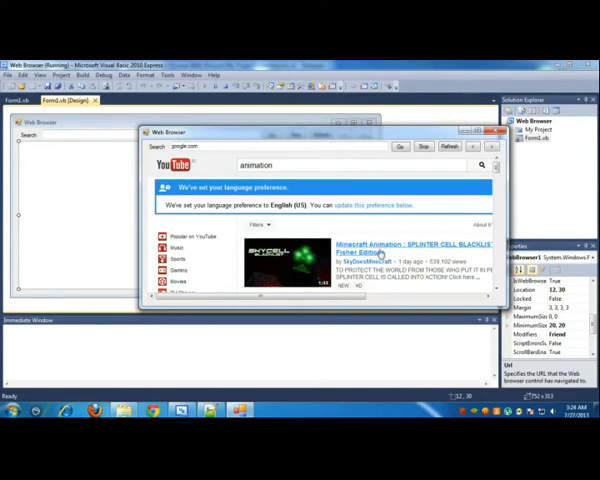
scroll("down", 3)
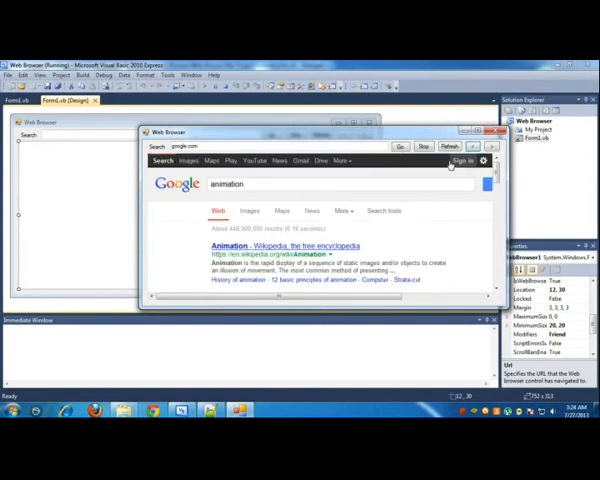
mouse_move(408, 200)
type("easytech.tk")
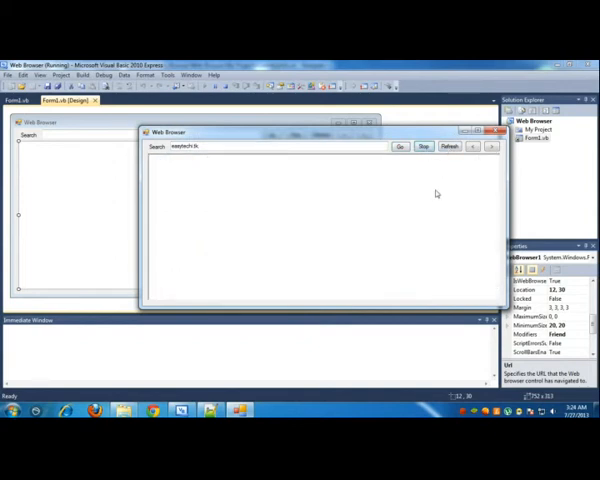
mouse_move(418, 220)
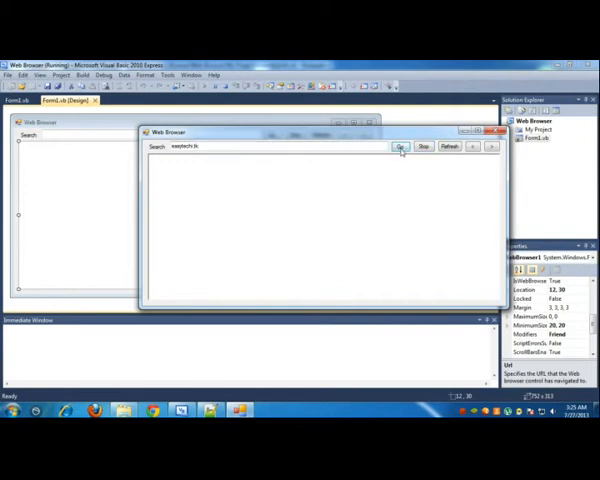
Load the Easy Techi blog in the browser app, dismissing the Script Error prompts it raises.
left_click(400, 146)
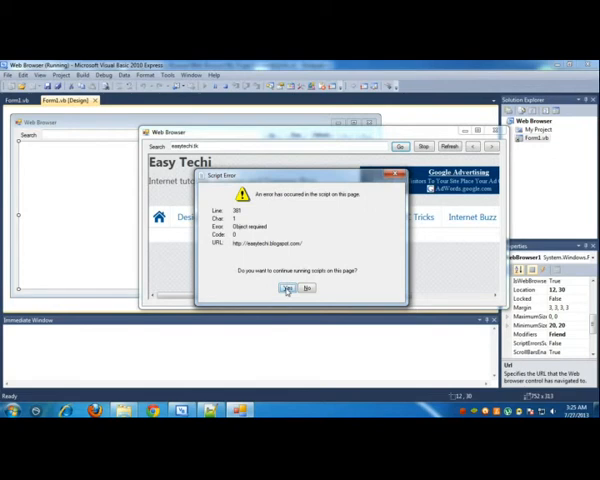
left_click(288, 288)
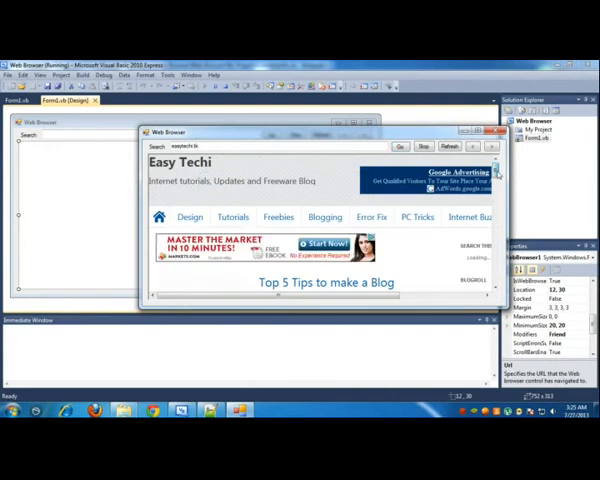
scroll("down", 3)
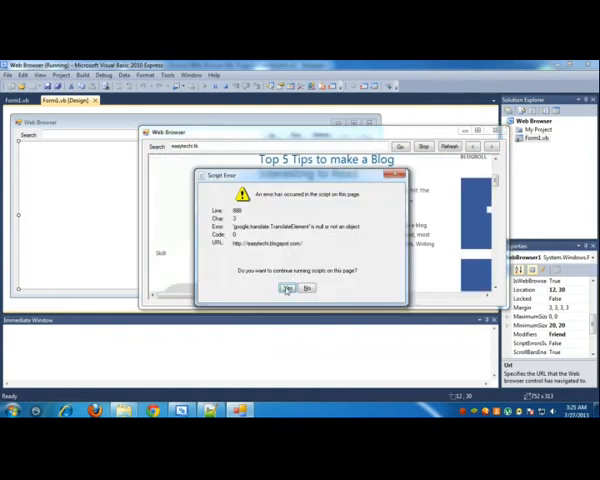
left_click(290, 288)
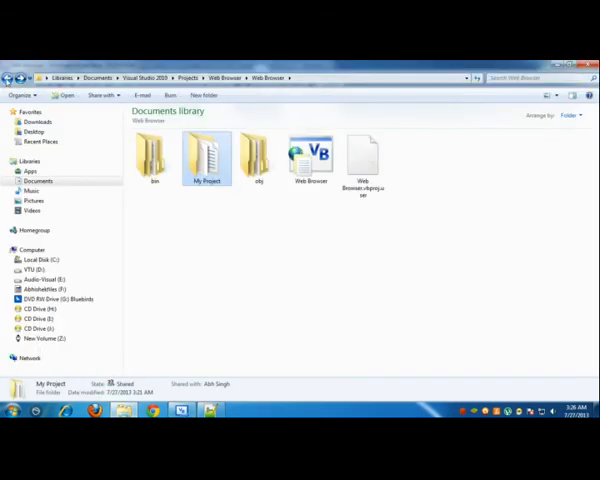
Open bin\Debug and select the compiled Web Browser program, showing its context menu.
double_click(152, 156)
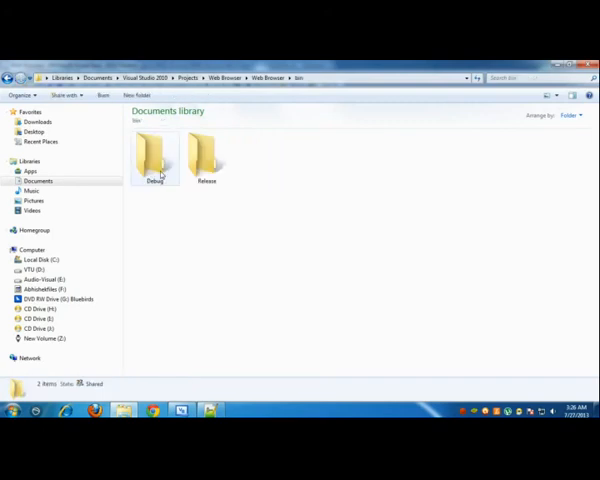
left_click(154, 158)
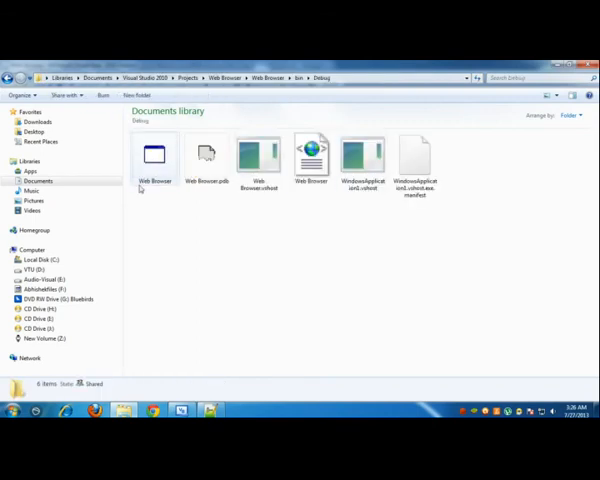
left_click(156, 160)
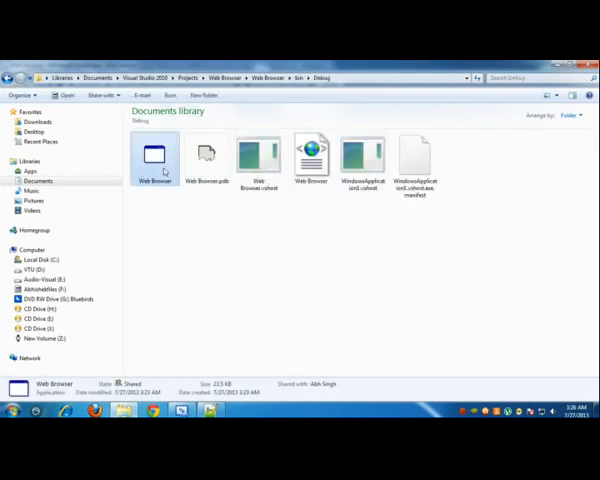
mouse_move(156, 160)
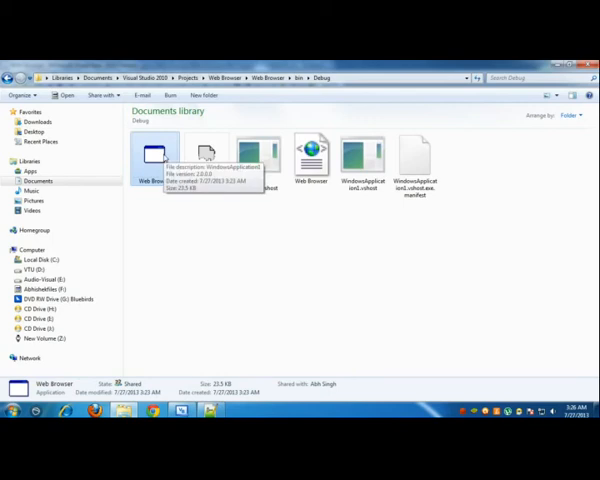
right_click(156, 156)
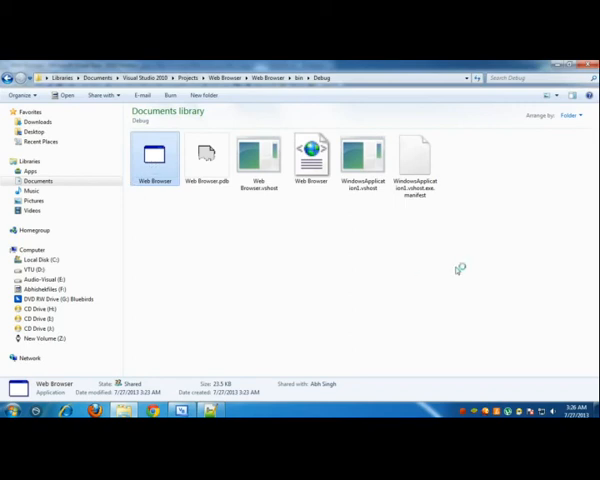
Launch Web Browser.exe, set avast to Open normally and confirm, then relaunch it.
double_click(152, 156)
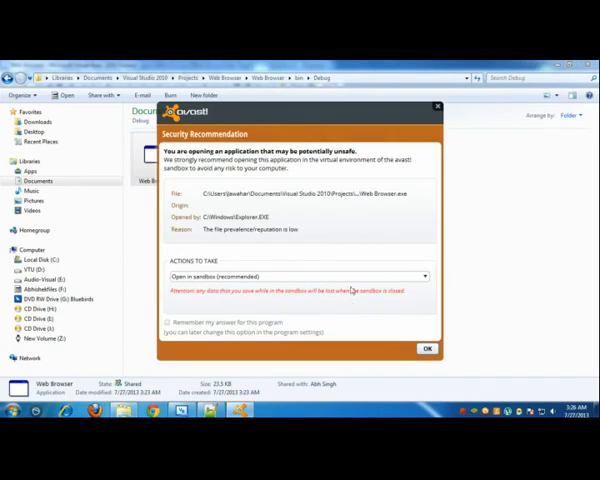
left_click(296, 276)
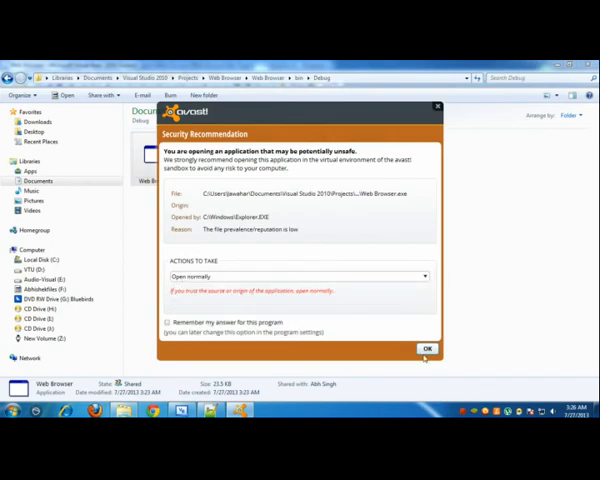
left_click(428, 348)
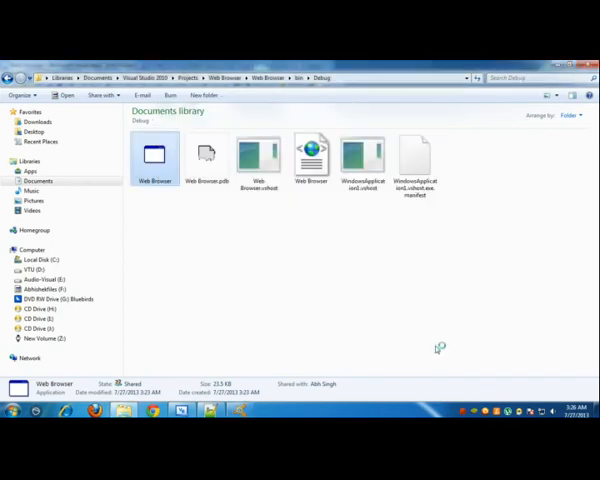
double_click(152, 160)
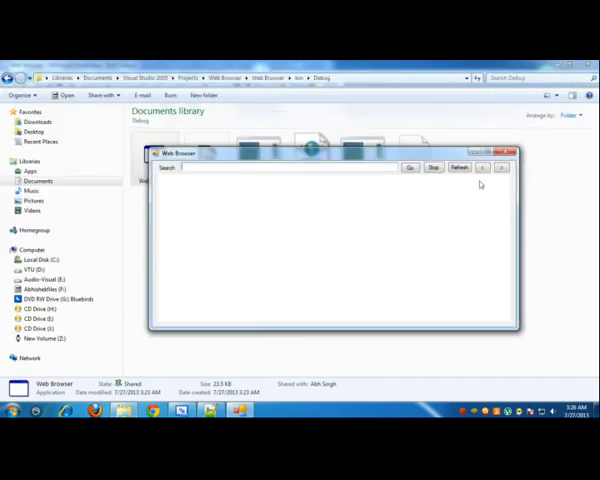
mouse_move(294, 176)
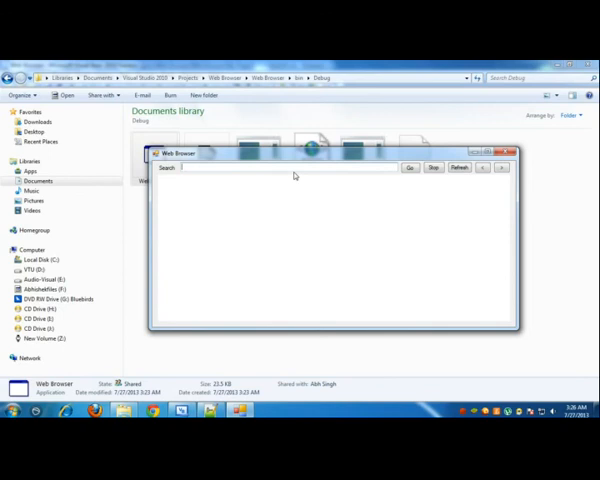
Navigate the compiled browser to google.com, retrying after the cancelled navigation.
type("google")
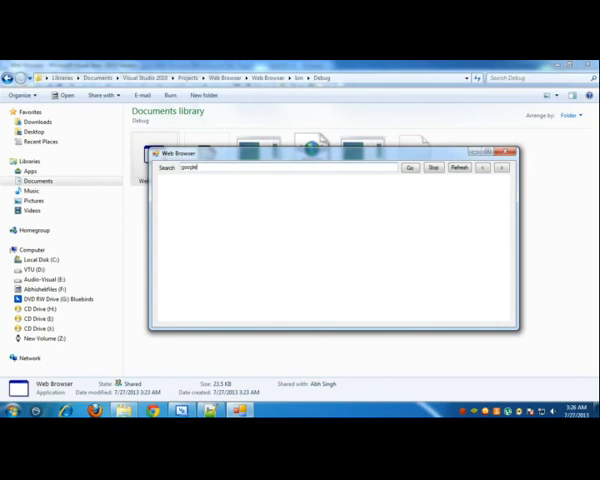
type(".com")
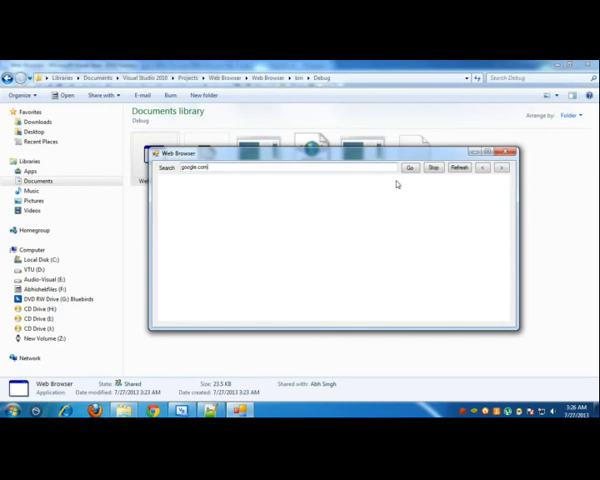
left_click(408, 168)
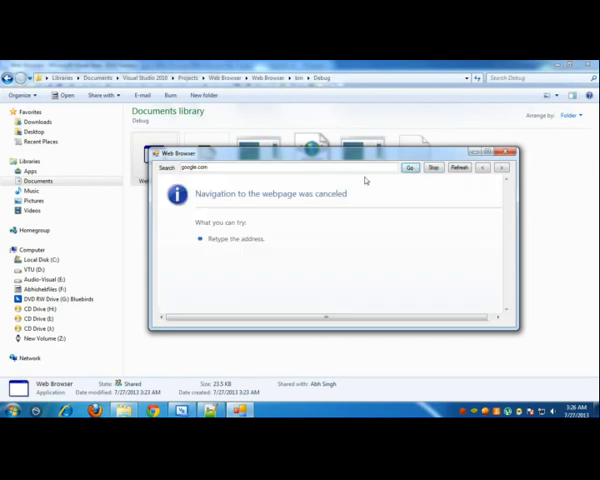
left_click(460, 168)
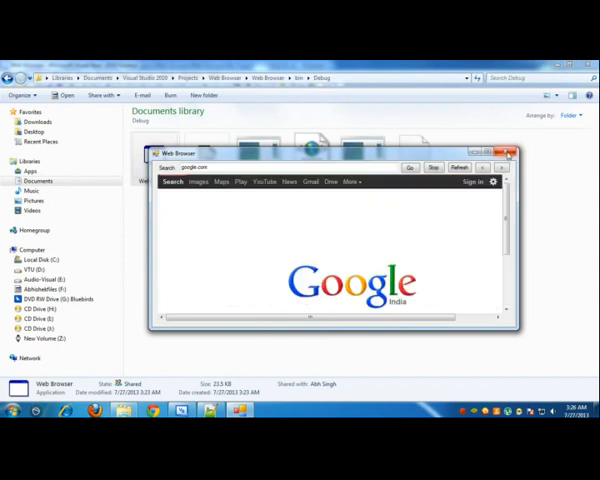
left_click(504, 152)
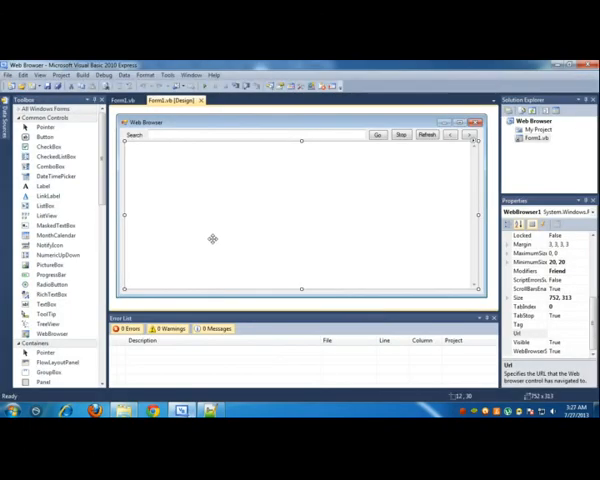
Close the Form1.vb [Design] tab, leaving the Web Browser project loaded.
left_click(22, 74)
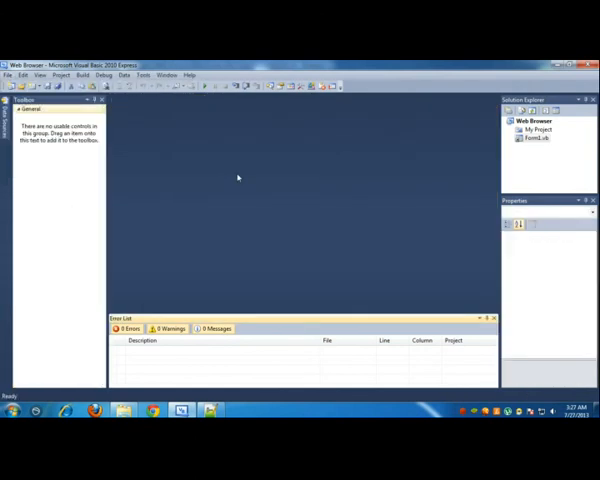
mouse_move(280, 200)
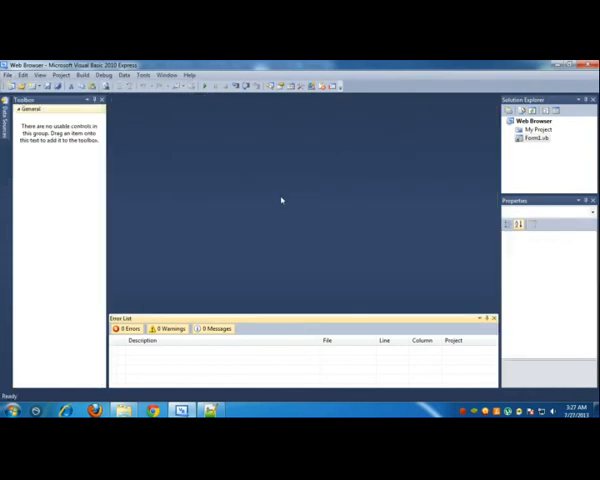
mouse_move(348, 224)
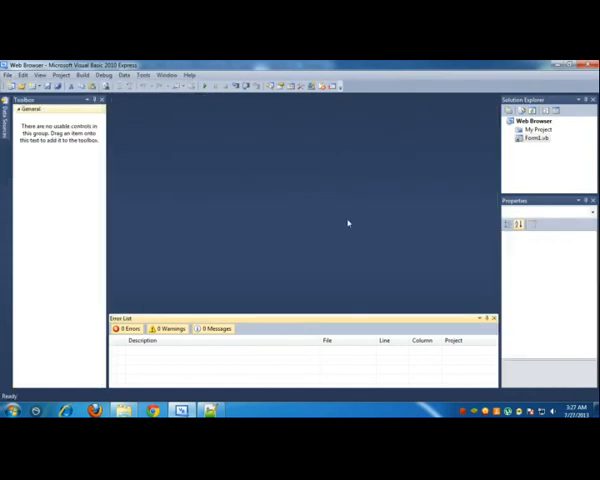
mouse_move(220, 304)
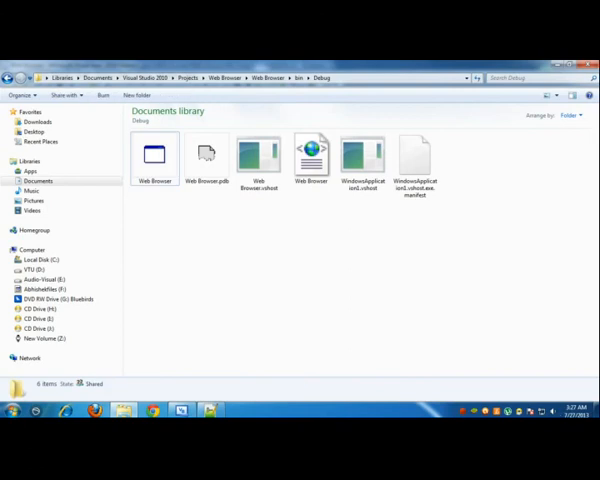
mouse_move(508, 392)
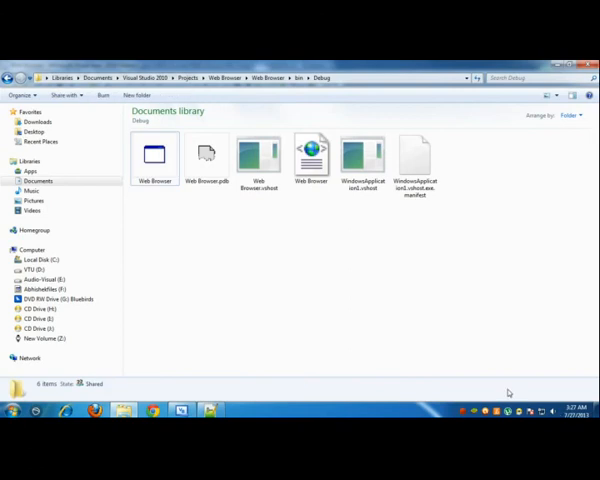